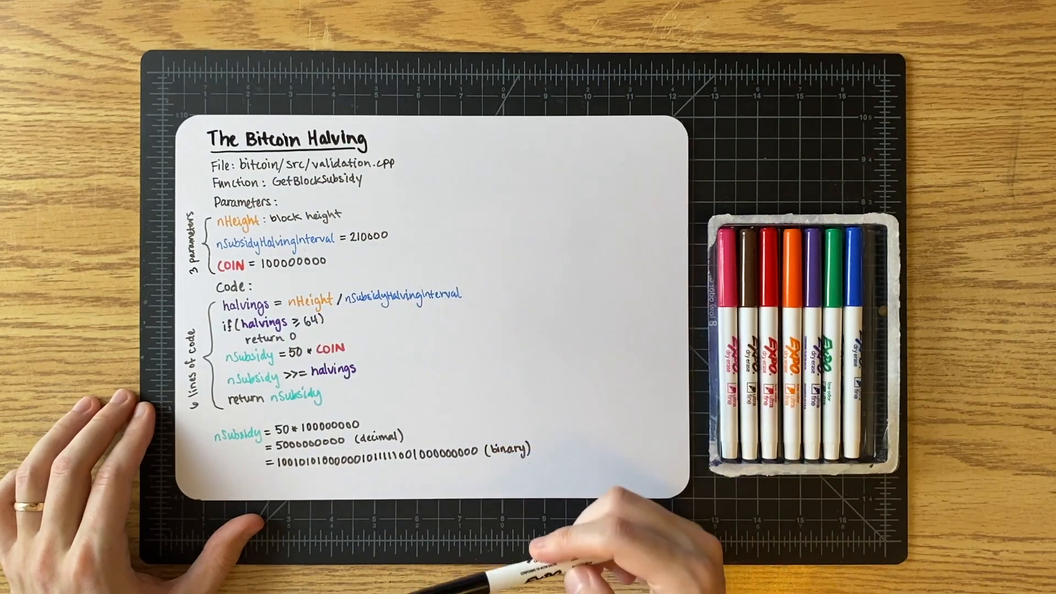
pyautogui.moveTo(472, 350)
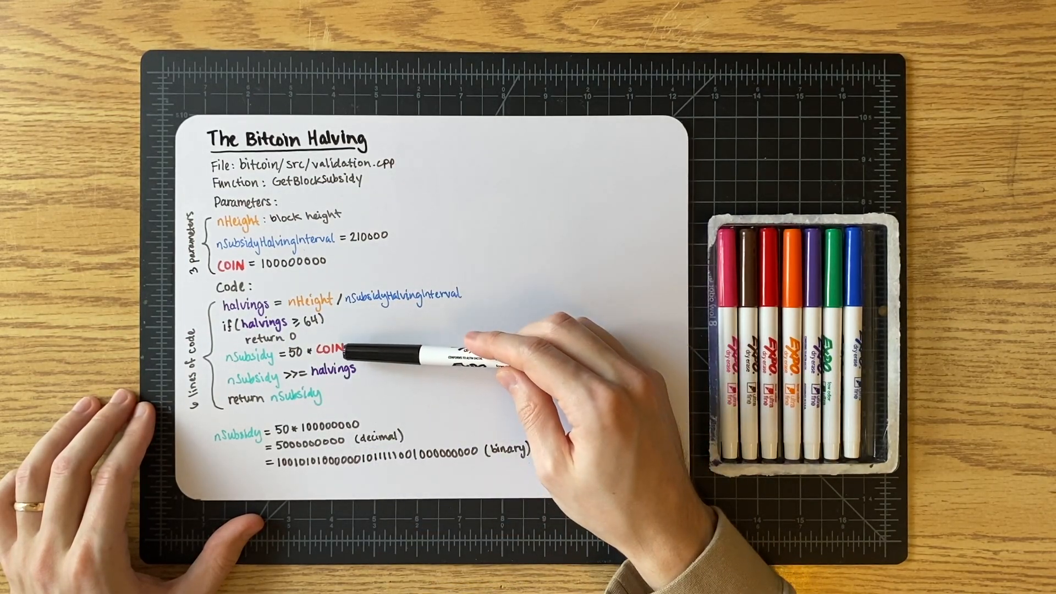